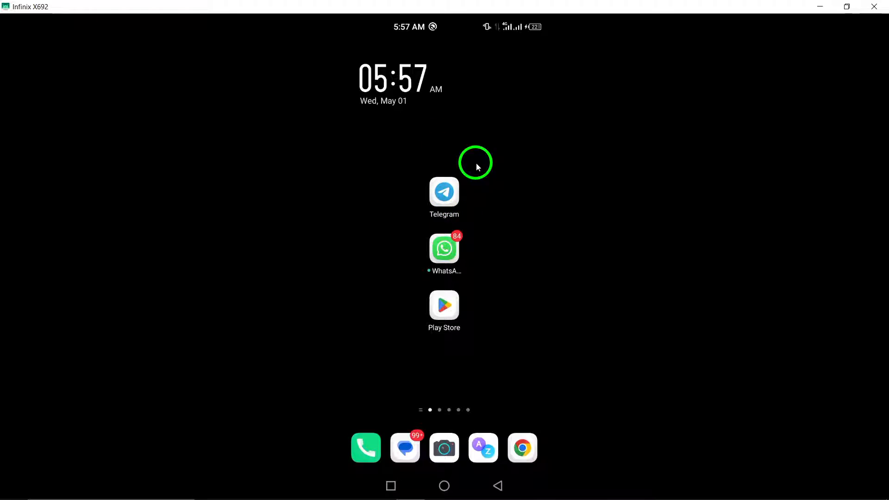
mouse_move(404, 162)
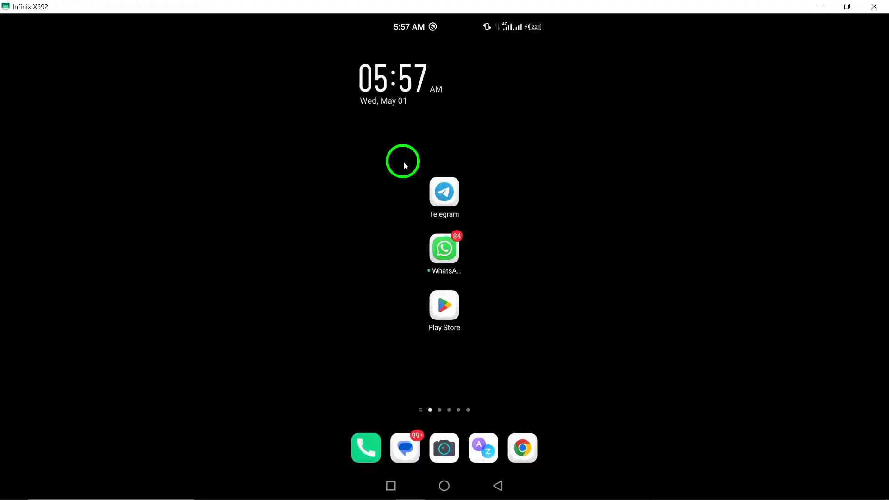
mouse_move(466, 163)
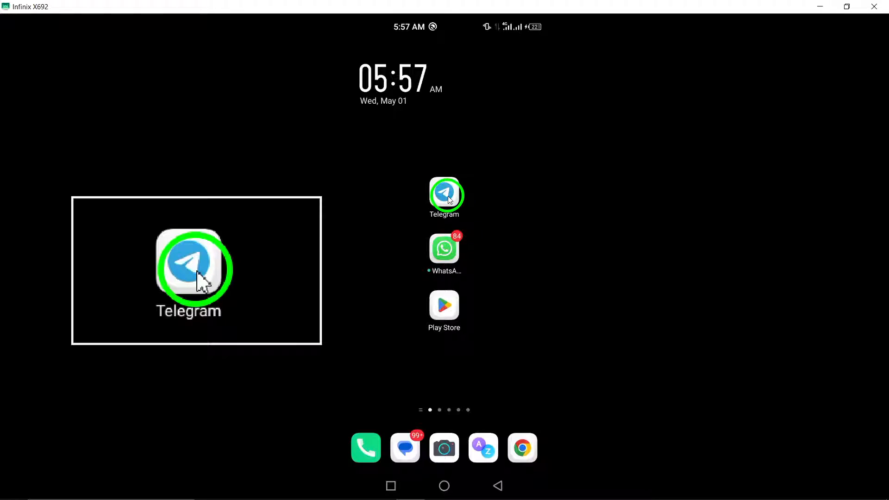
Step: Open Telegram's App Info permissions and confirm Camera is set to Allow
left_click(445, 194)
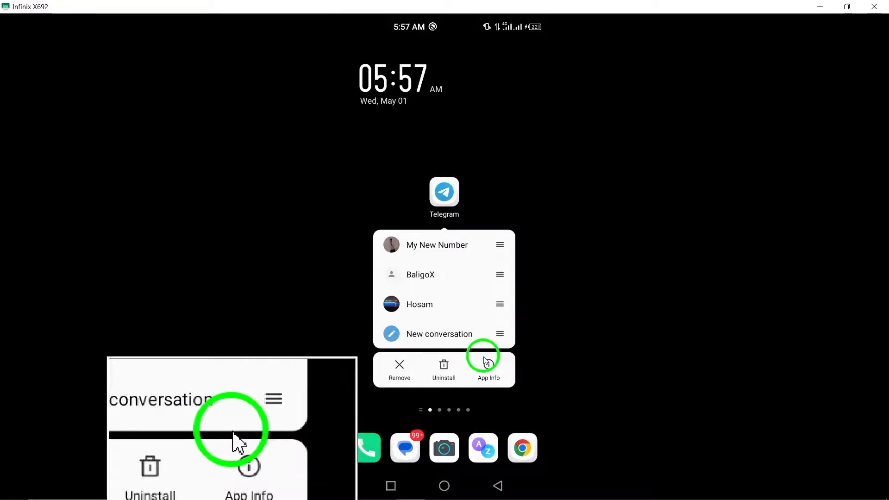
left_click(488, 369)
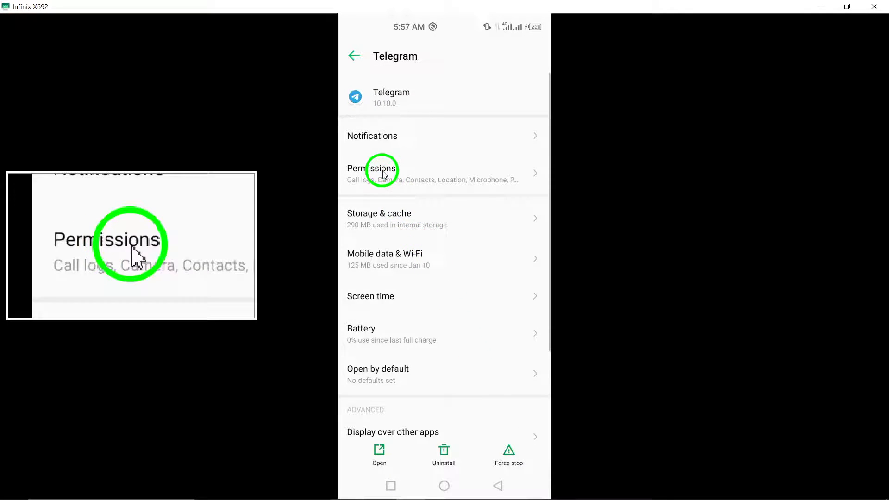
left_click(371, 172)
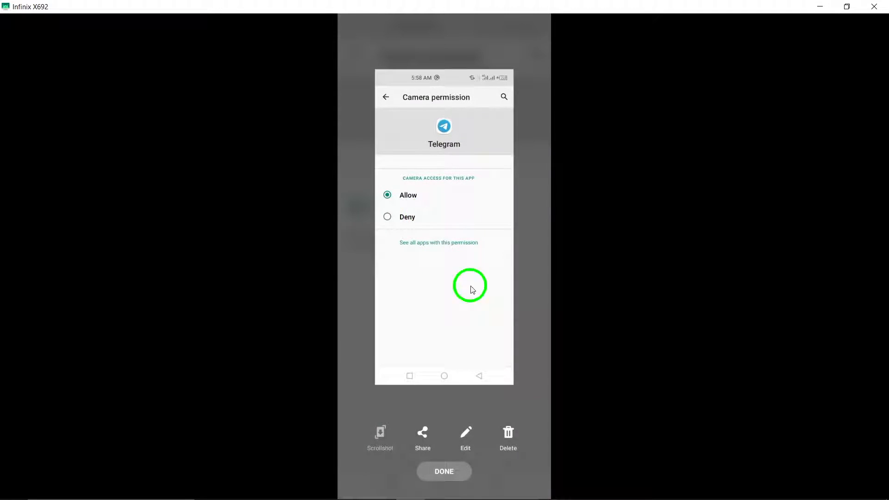
left_click(443, 471)
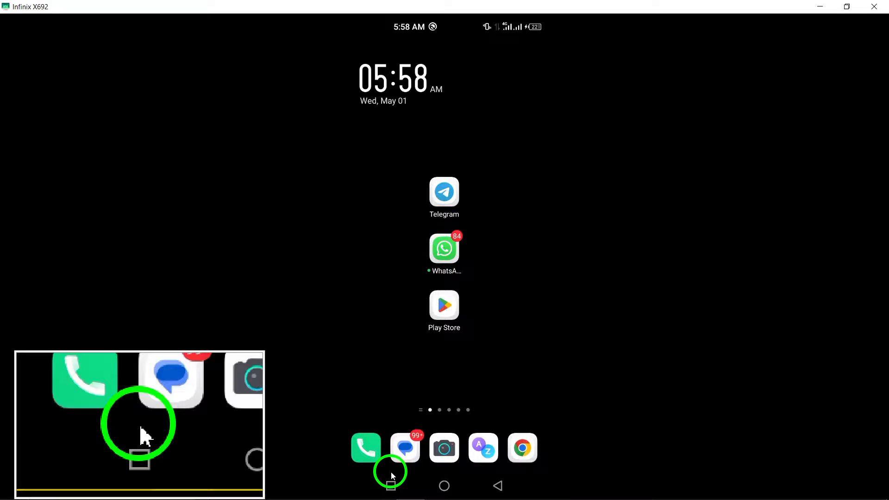
Step: Open the recent apps view to head back to the home screen
left_click(391, 486)
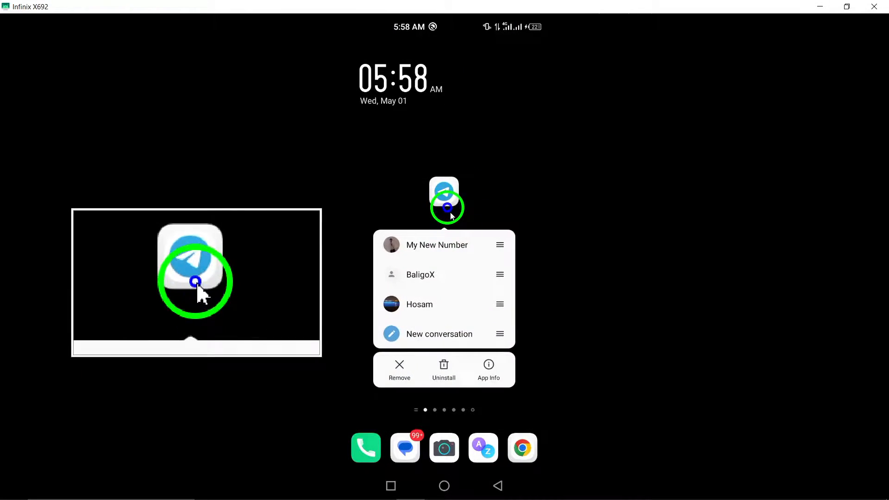
Step: Clear Telegram's cache from its App Info 'Storage & cache' page
left_click(488, 369)
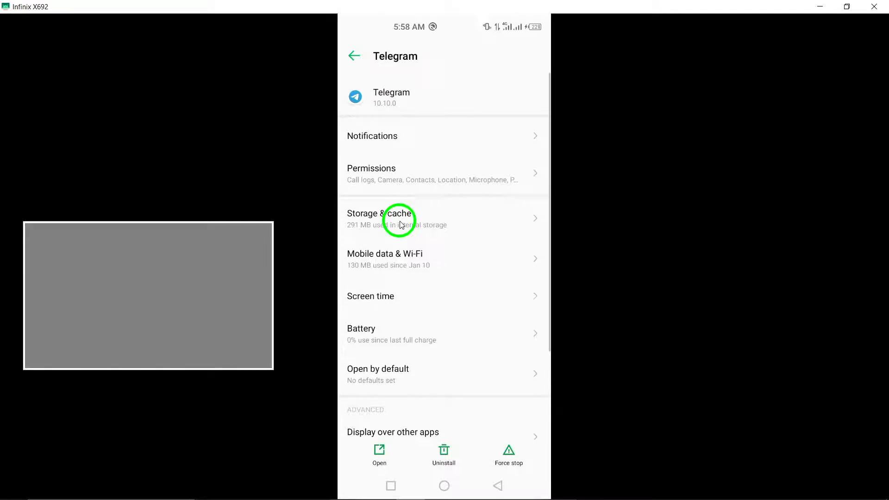
left_click(379, 219)
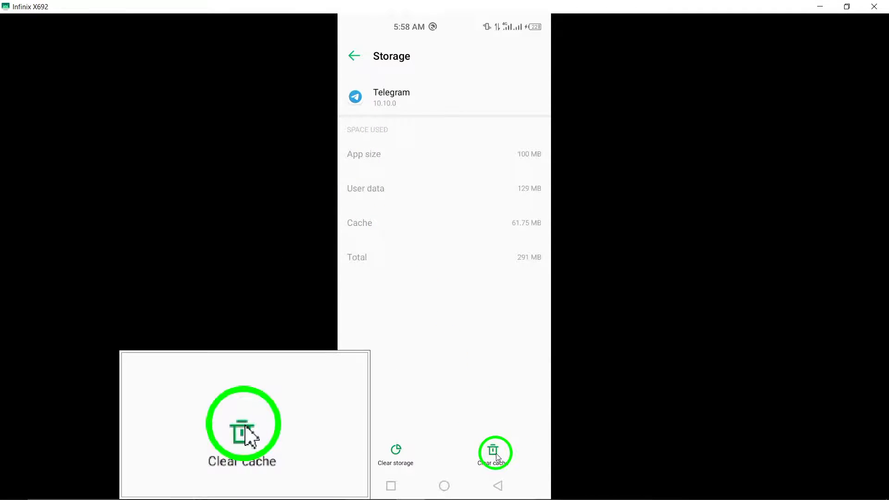
left_click(494, 452)
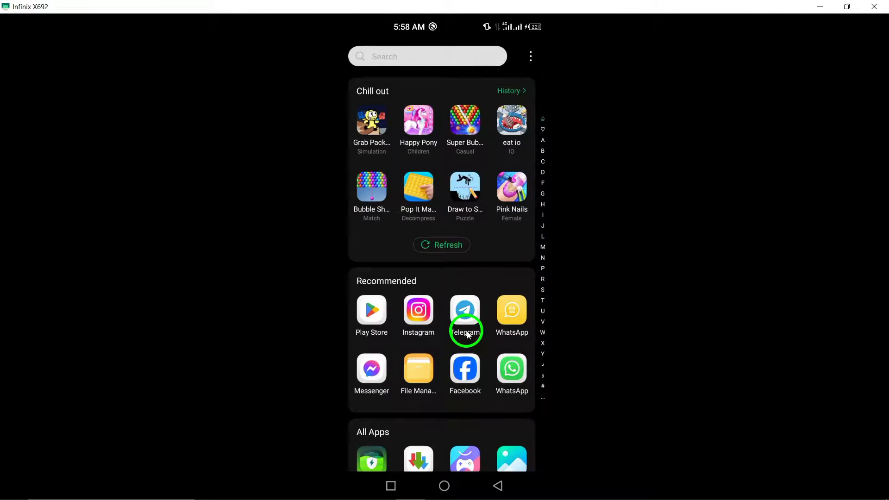
Step: Leave the empty Recents view, back on the home screen with Telegram present
left_click(417, 369)
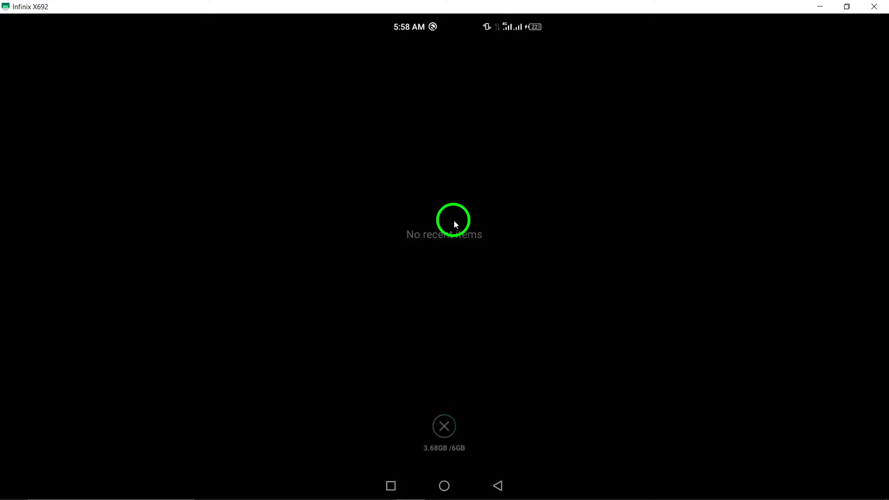
left_click(444, 485)
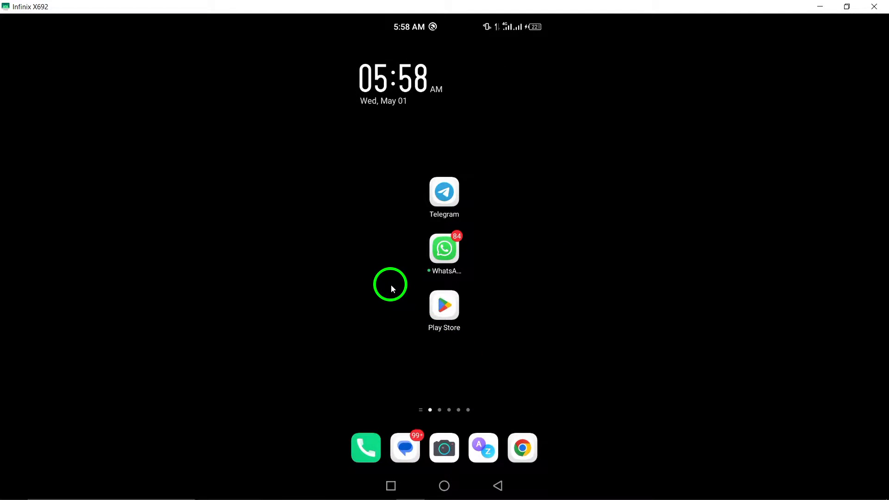
Step: Rerun the 'telegram' search in Play Store and open Telegram's store page
left_click(444, 306)
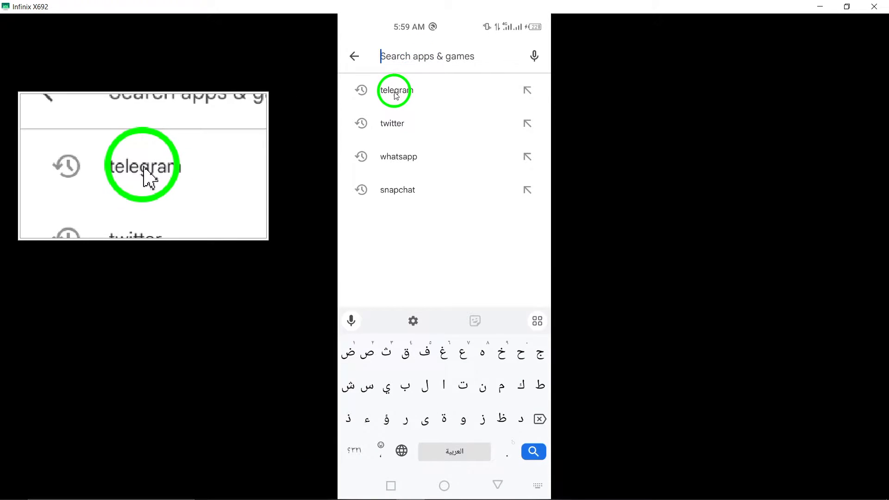
left_click(395, 91)
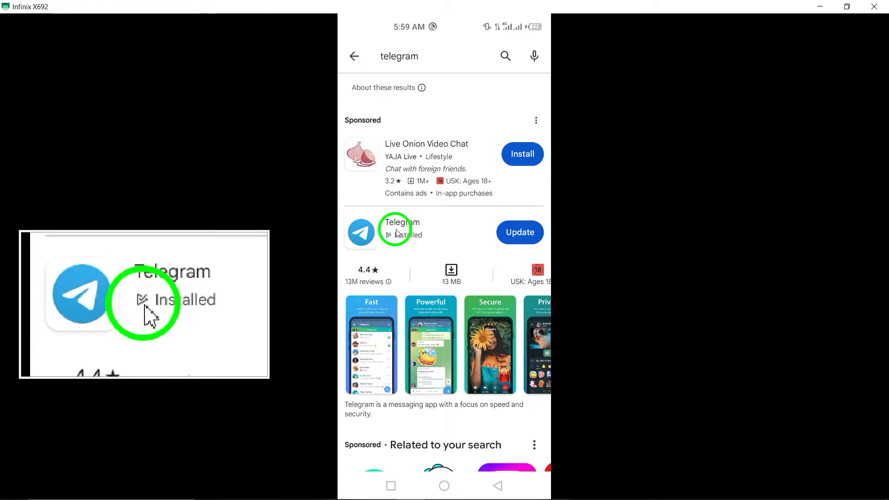
left_click(402, 232)
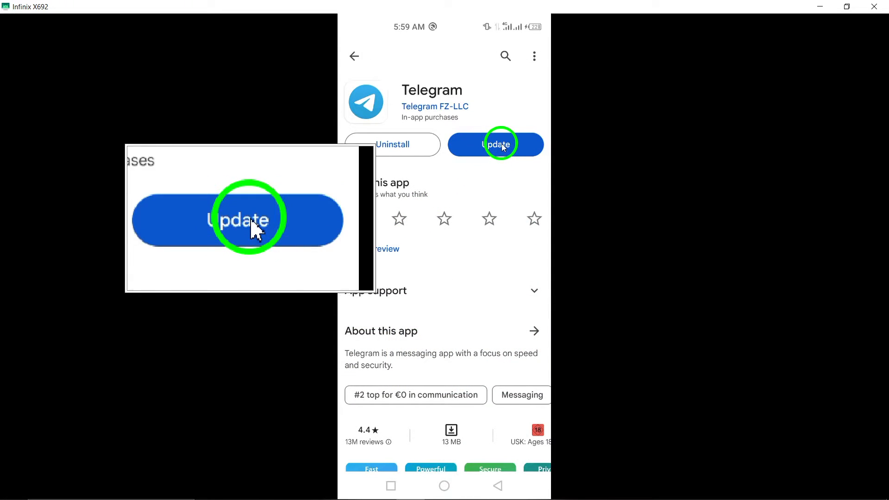